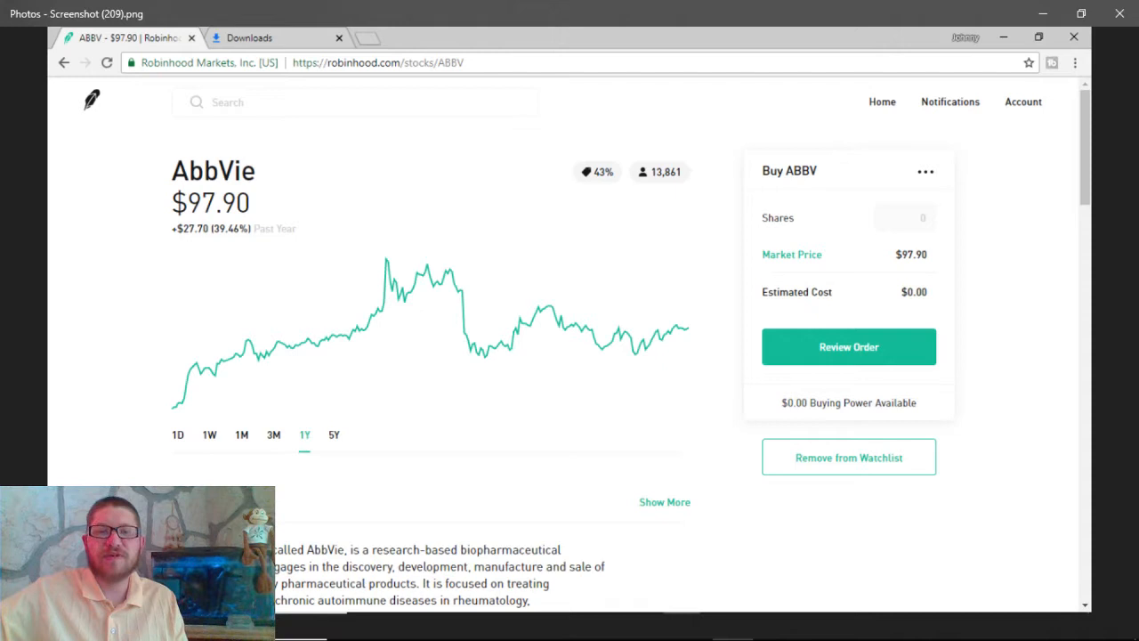
mouse_move(633, 459)
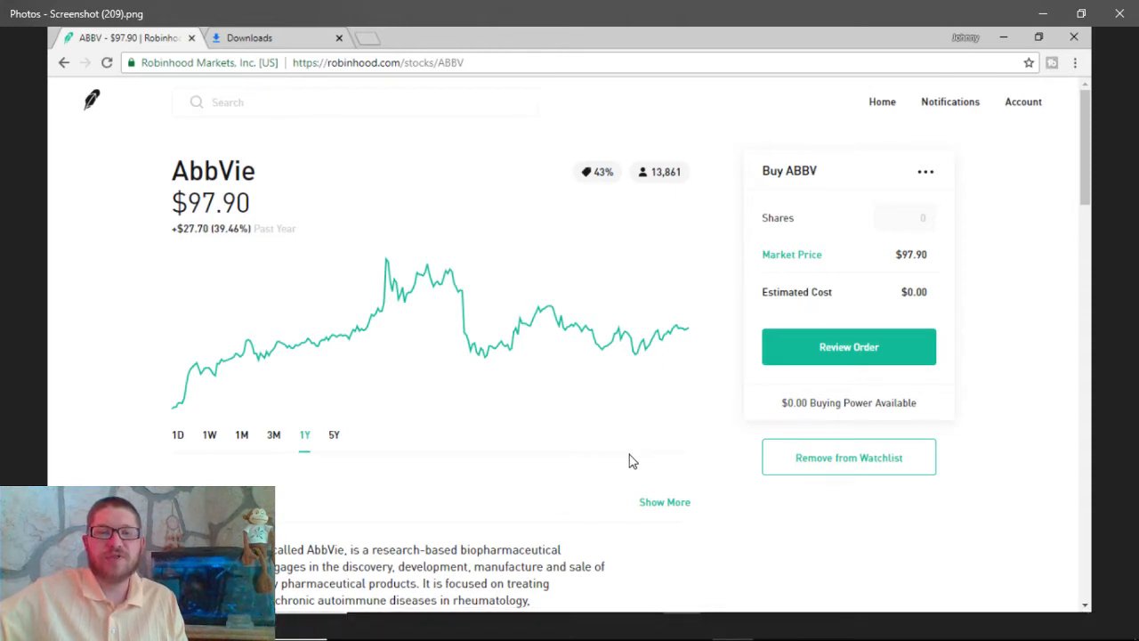
mouse_move(951, 452)
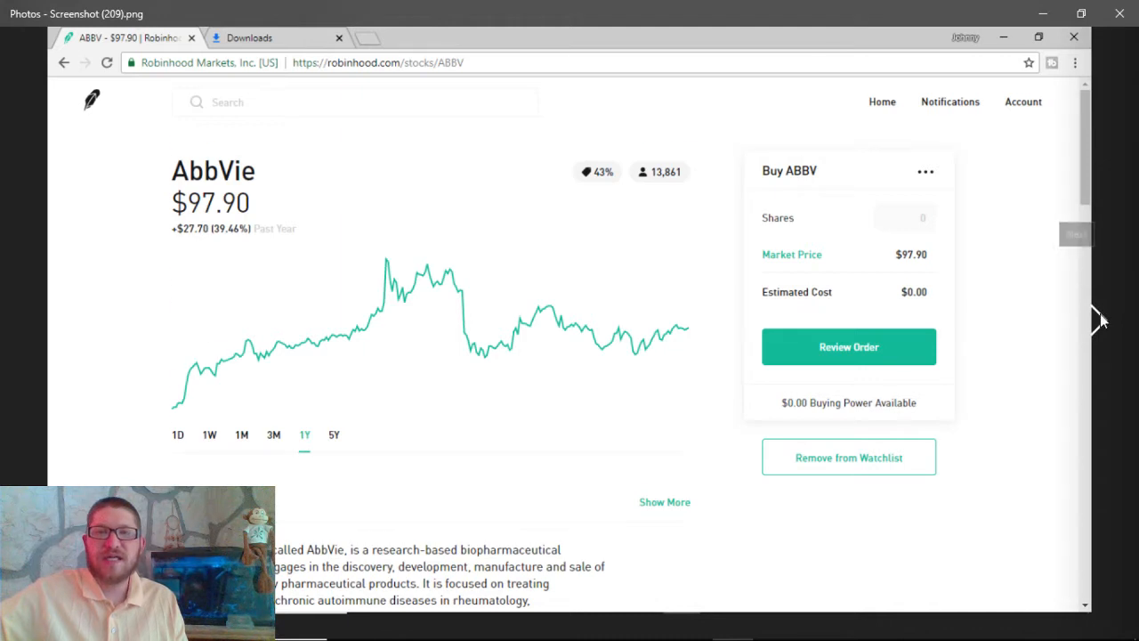
scroll(down, 3)
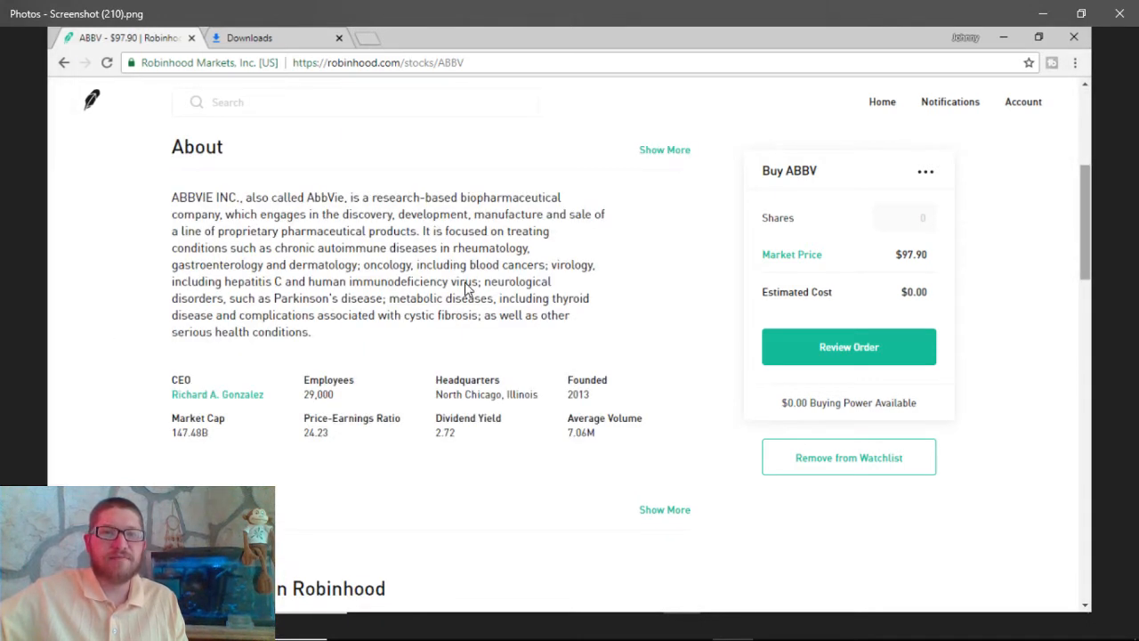
mouse_move(630, 285)
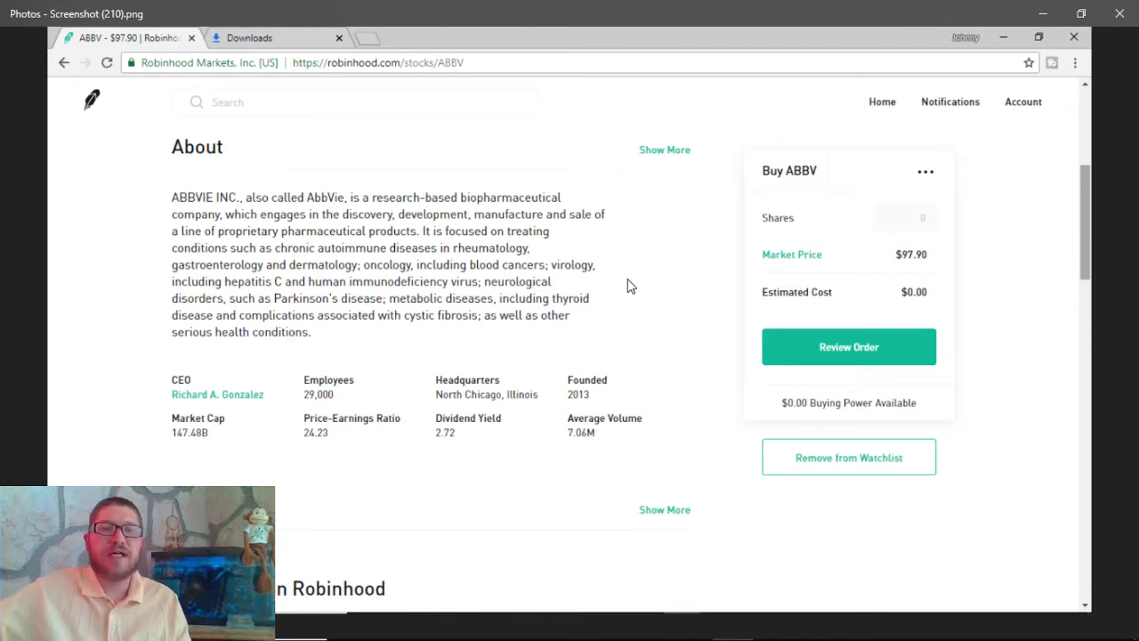
scroll(down, 3)
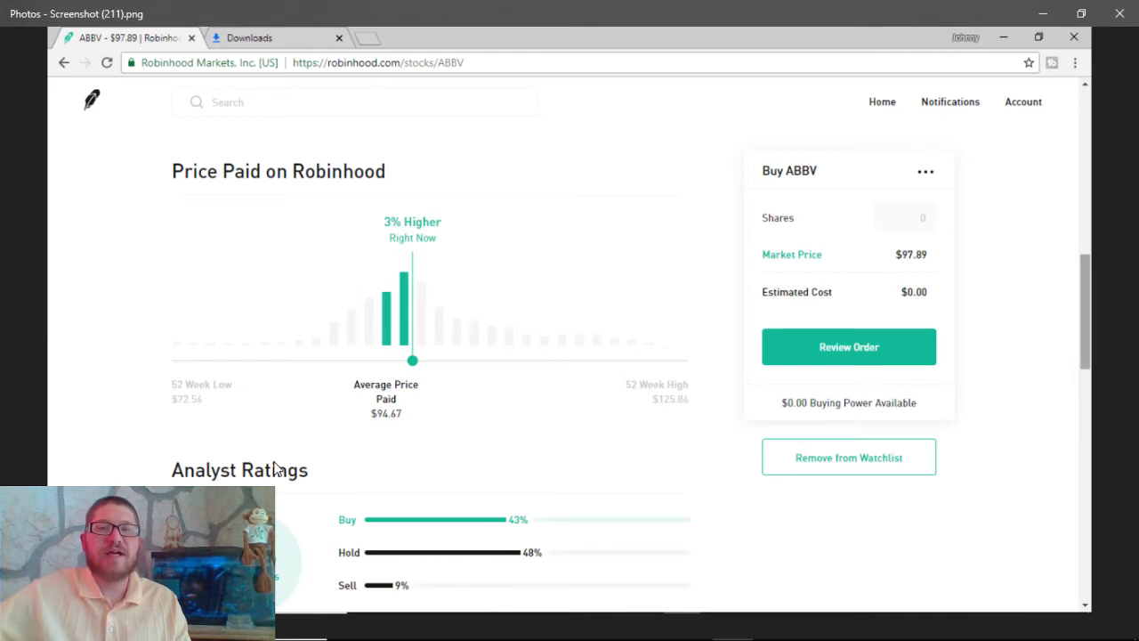
mouse_move(441, 448)
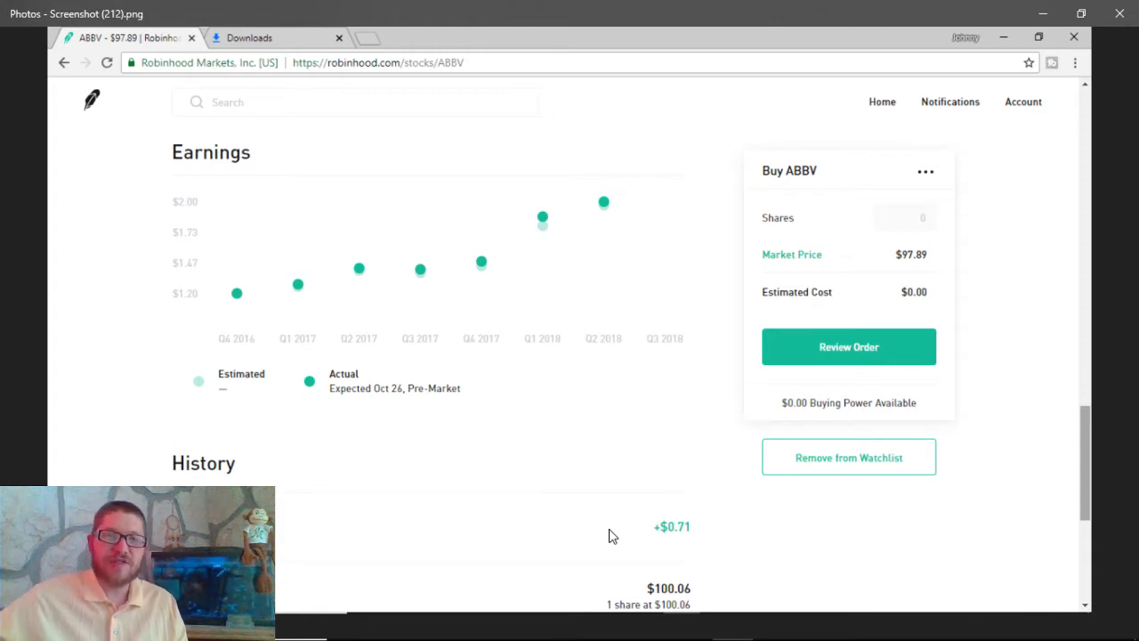
mouse_move(635, 493)
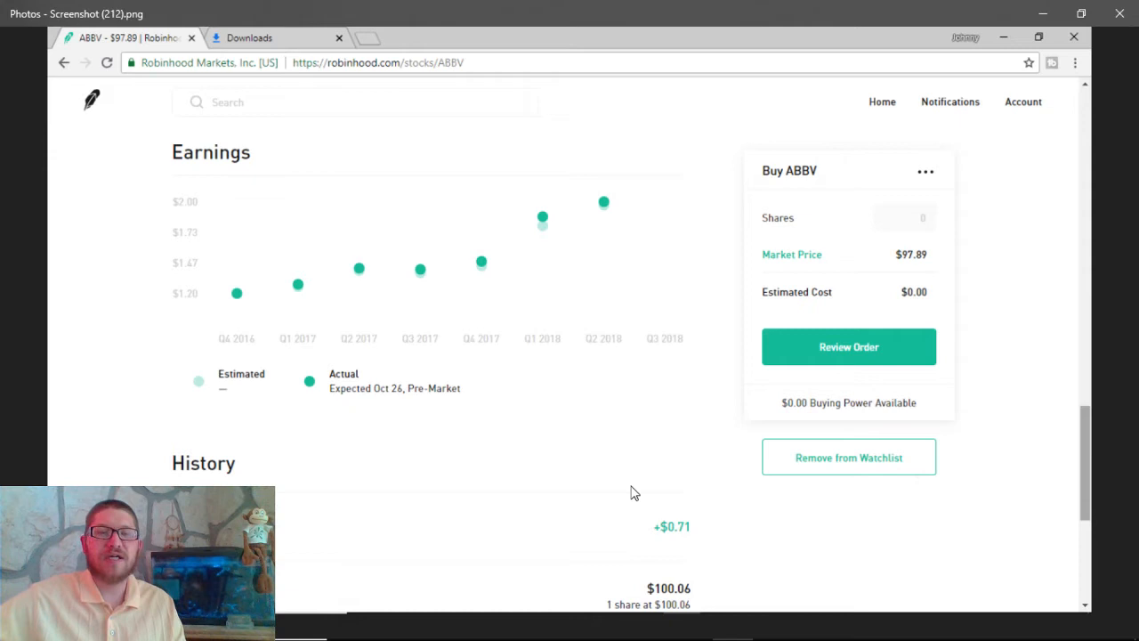
mouse_move(1100, 321)
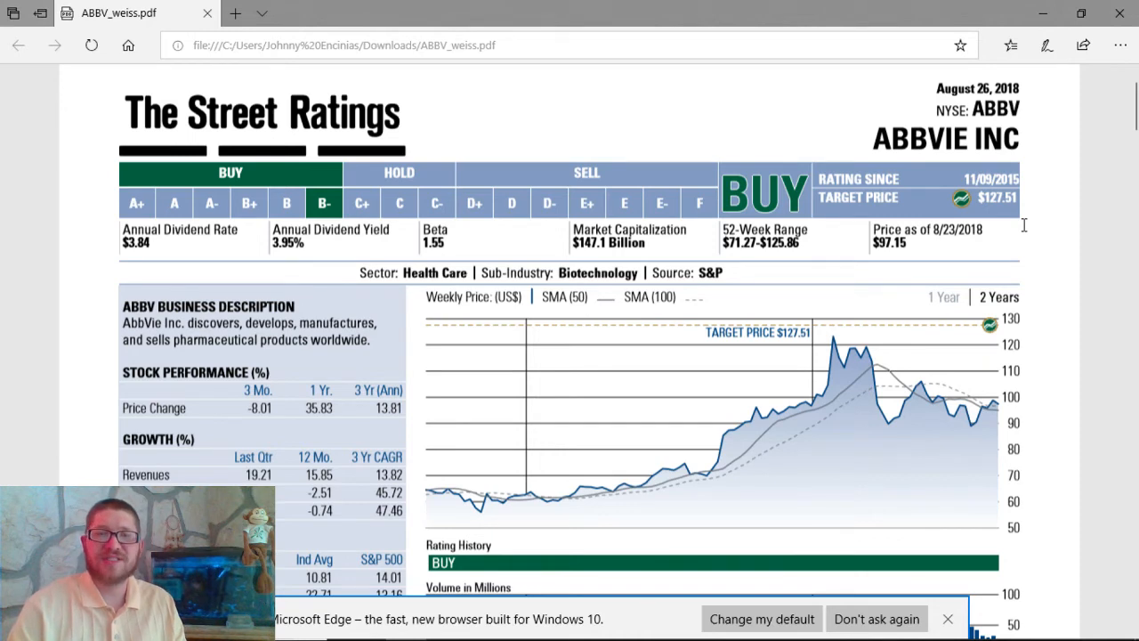
scroll(down, 3)
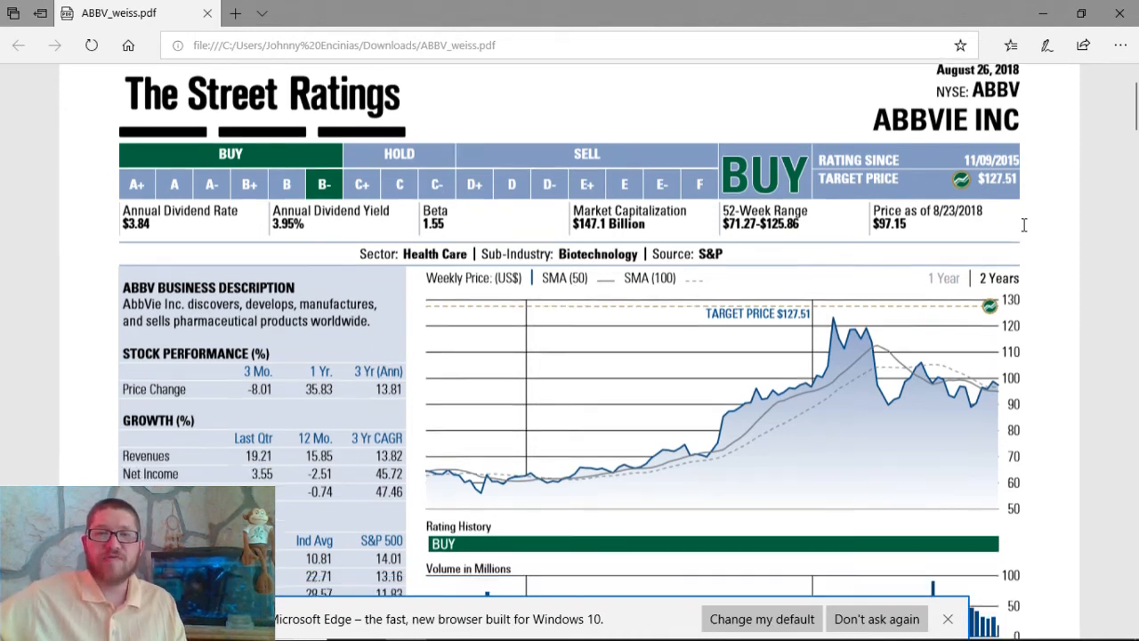
scroll(down, 3)
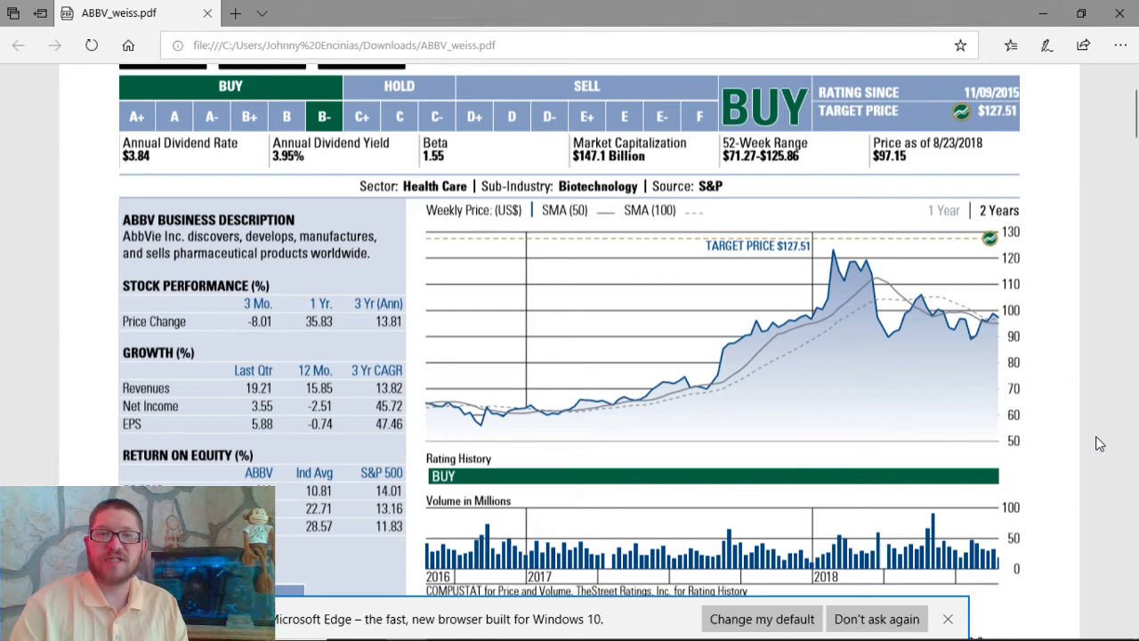
scroll(down, 3)
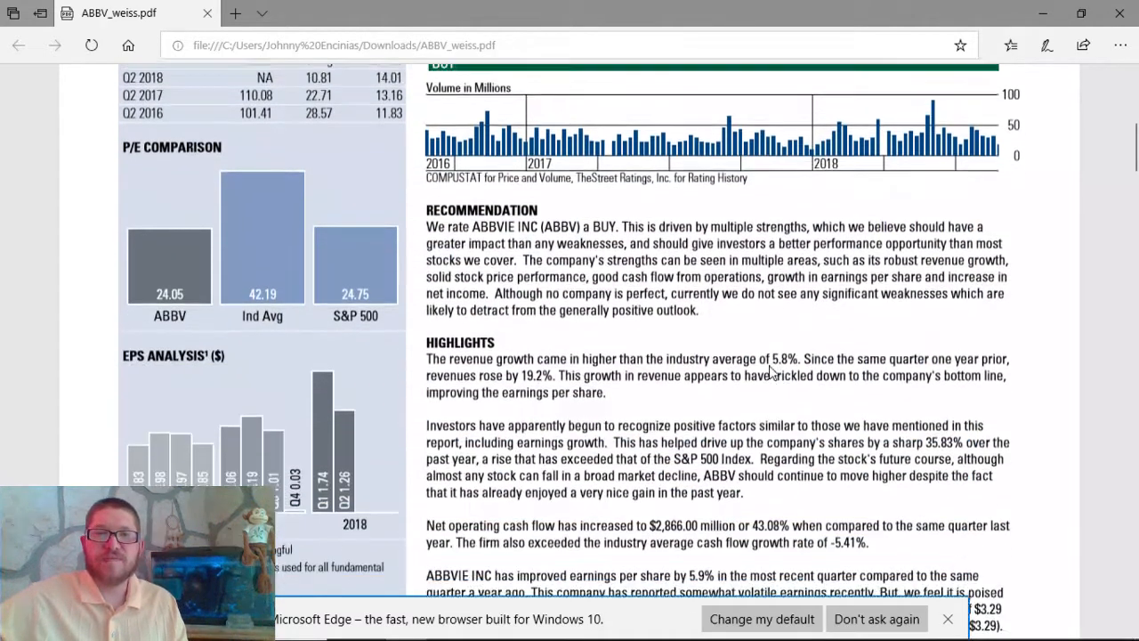
scroll(down, 3)
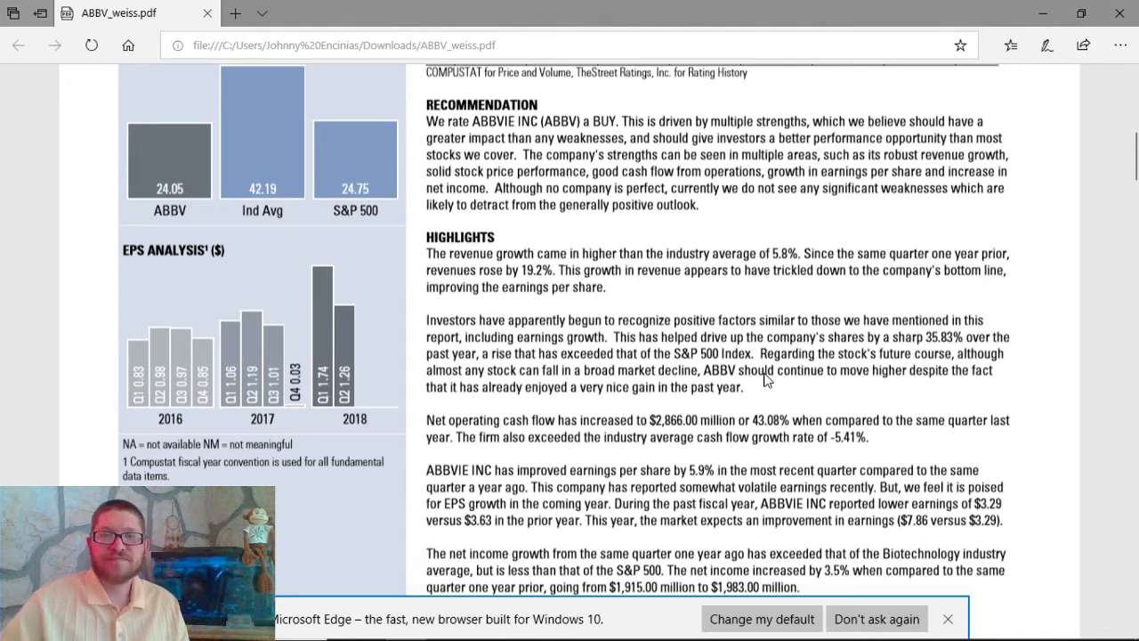
scroll(down, 3)
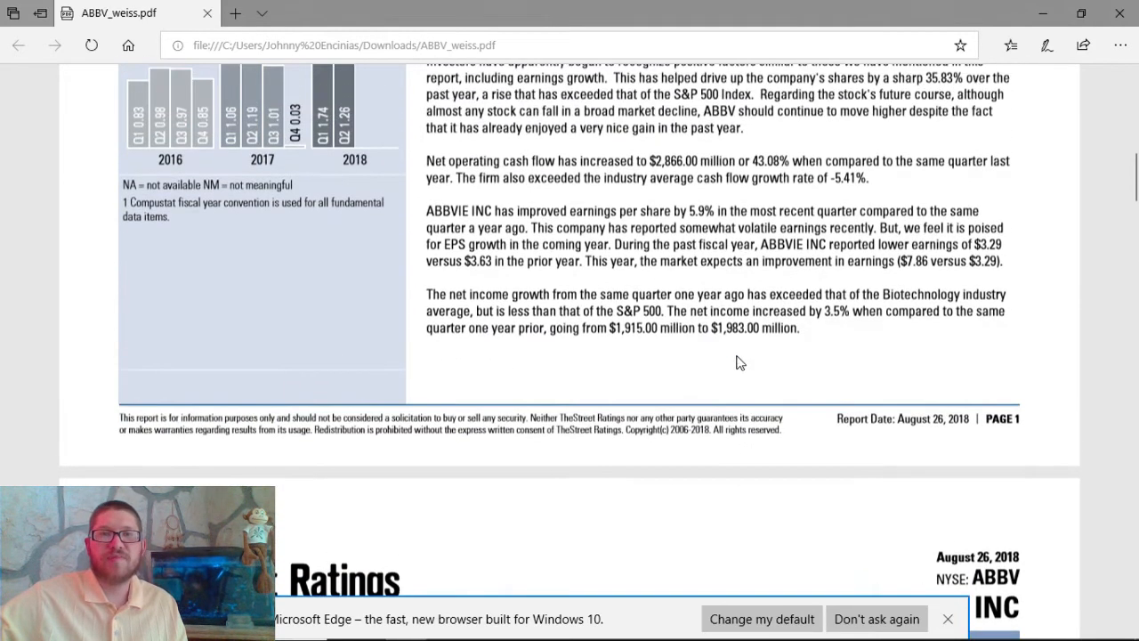
mouse_move(878, 395)
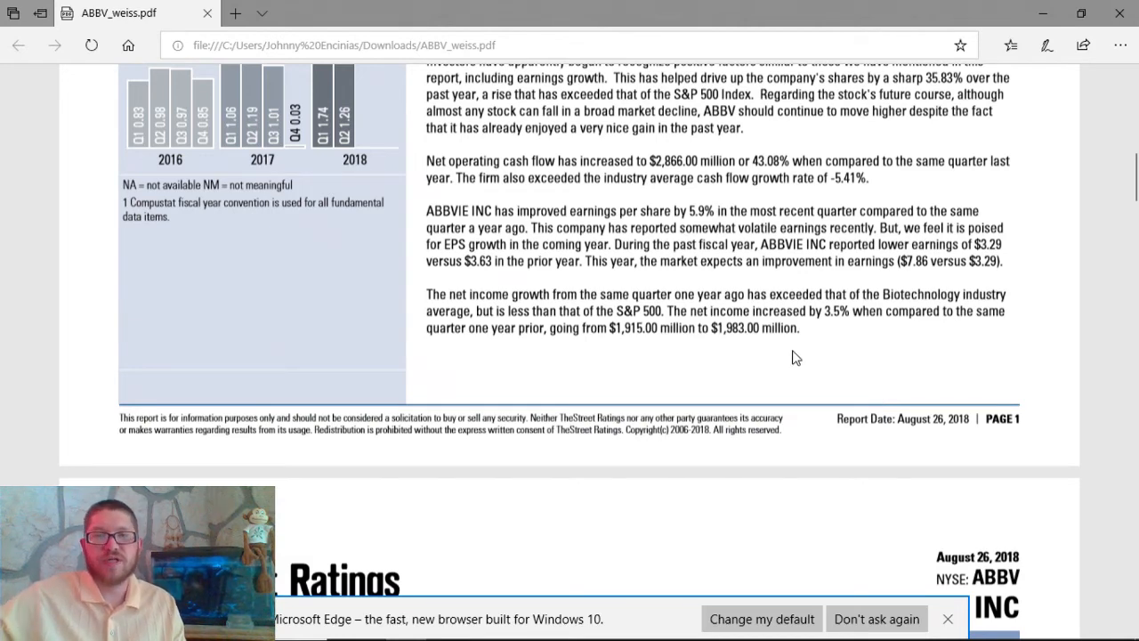
scroll(down, 3)
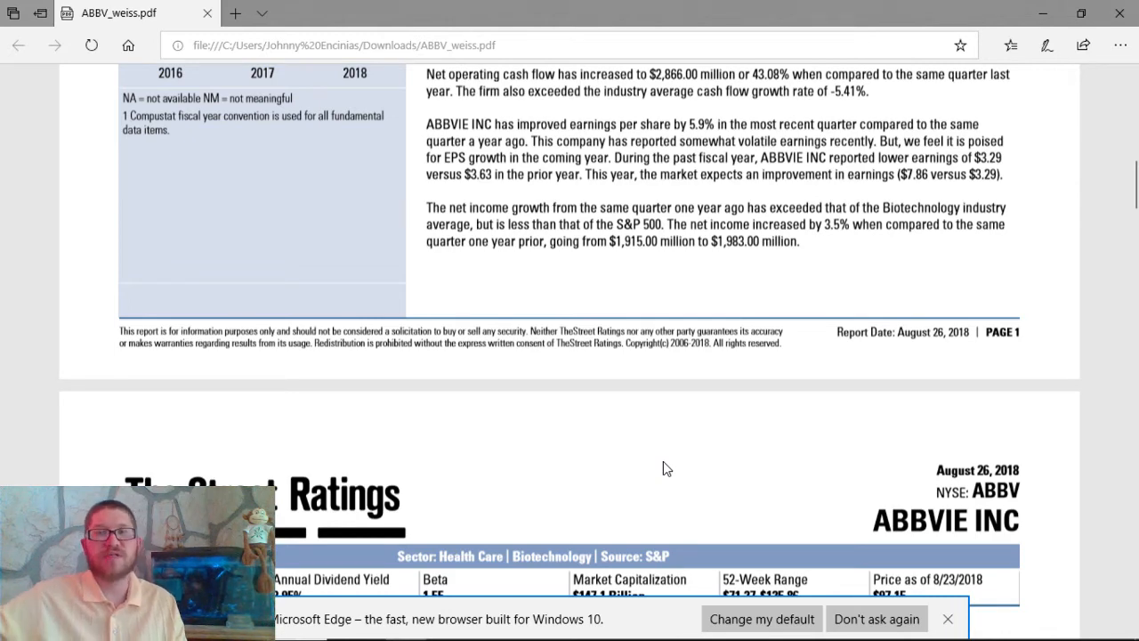
mouse_move(759, 249)
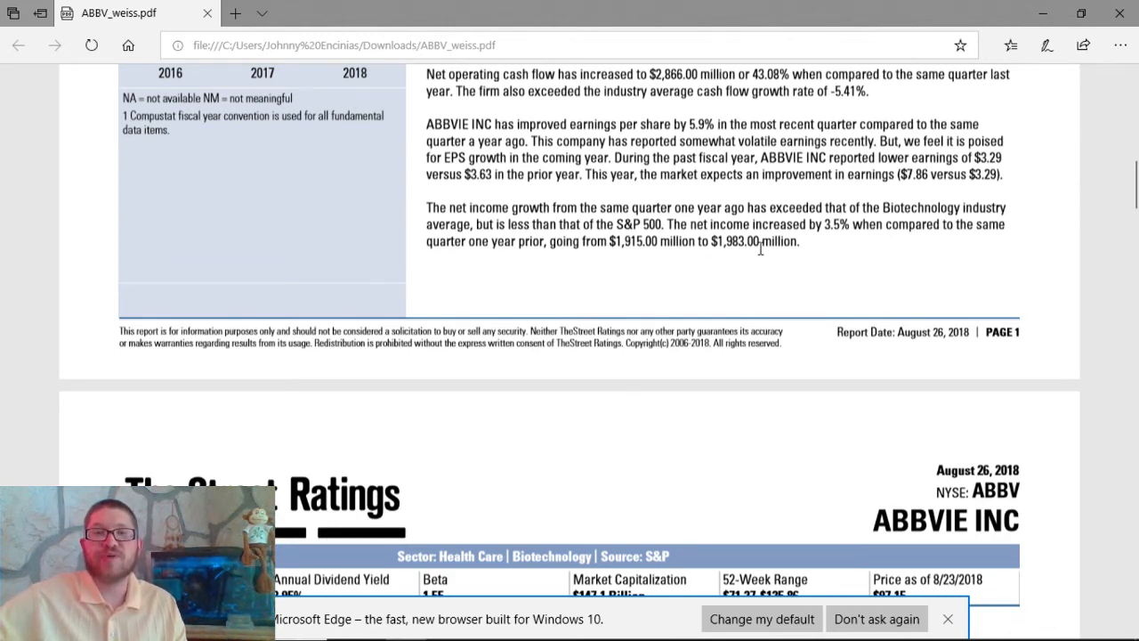
scroll(down, 3)
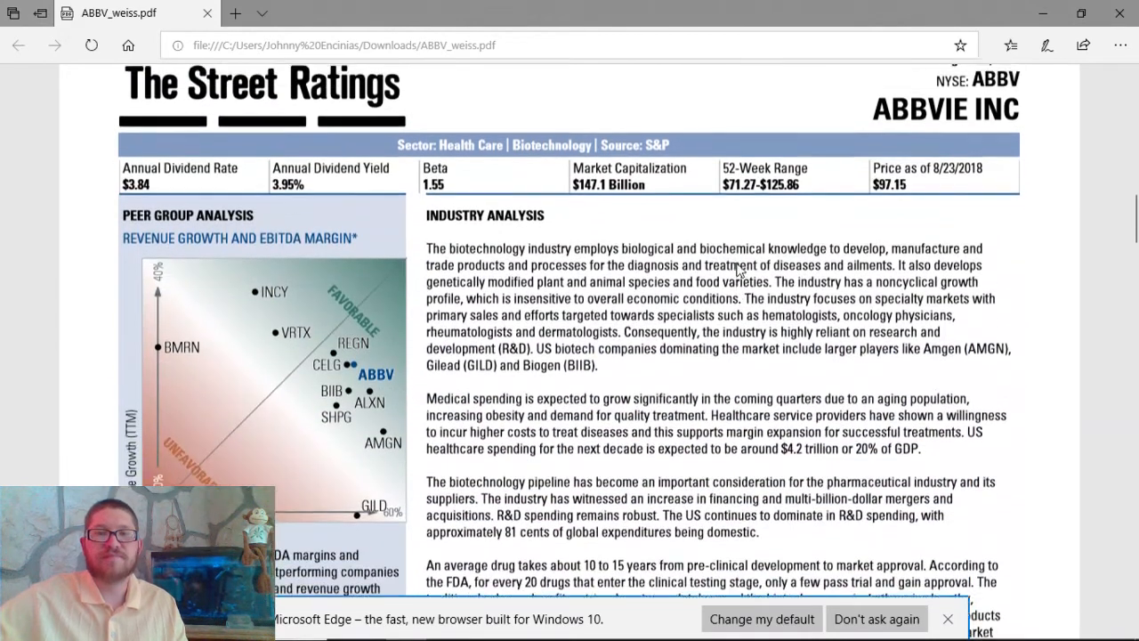
scroll(down, 3)
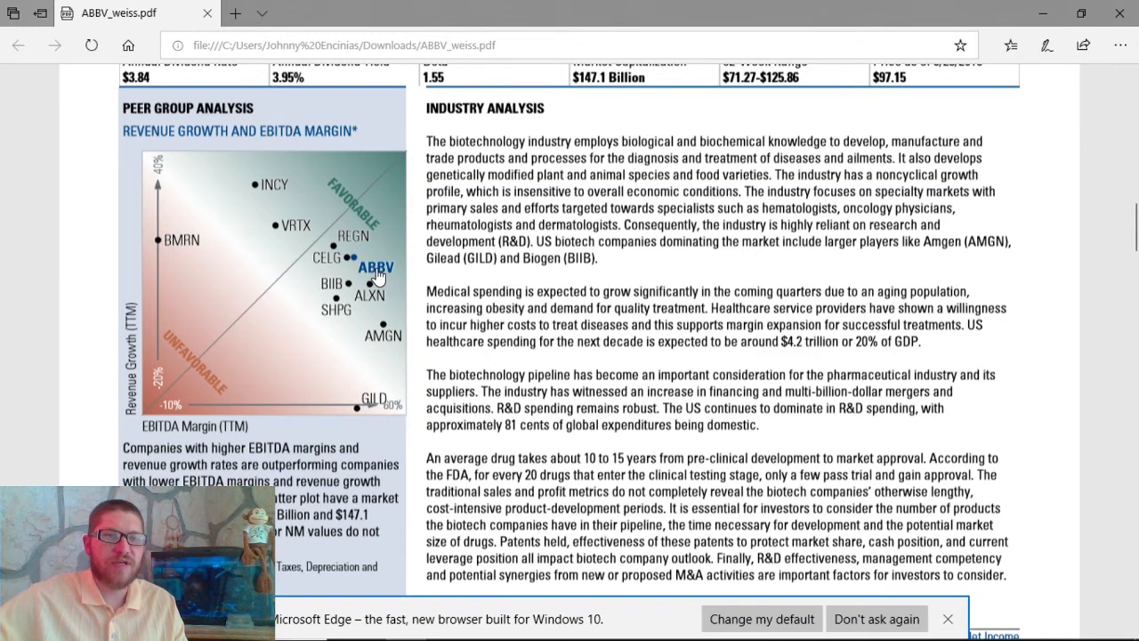
mouse_move(375, 267)
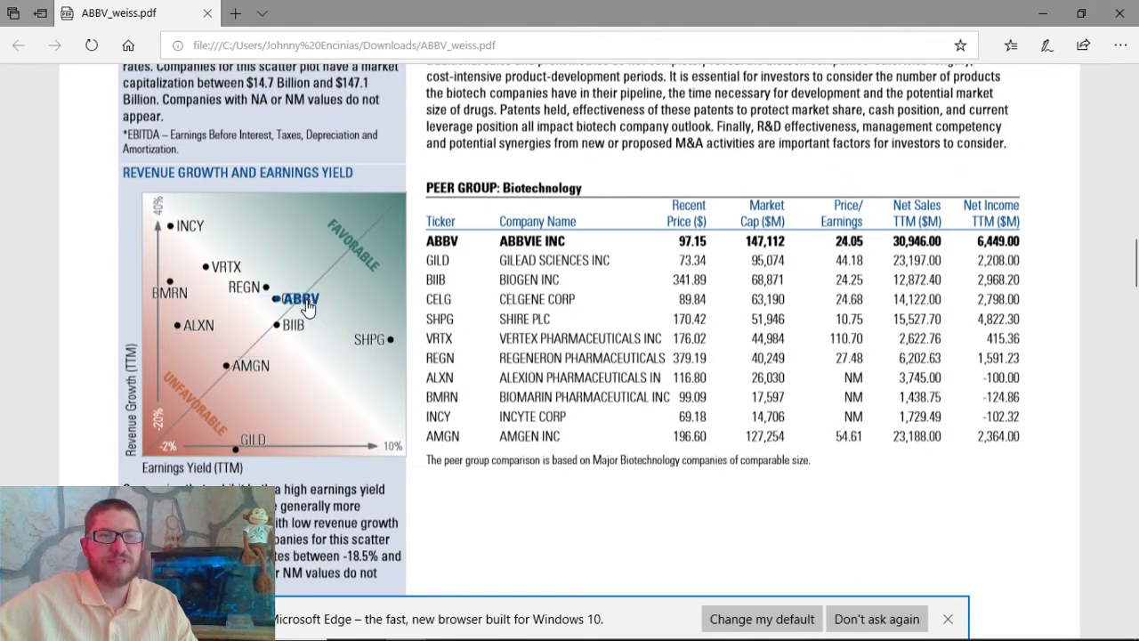
mouse_move(306, 306)
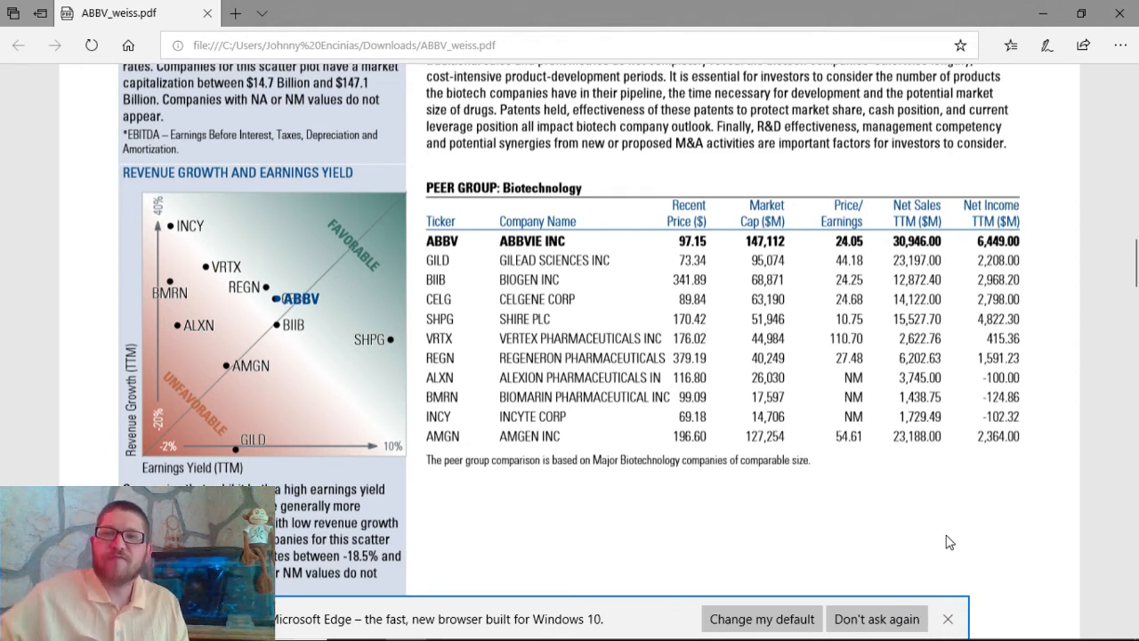
scroll(down, 3)
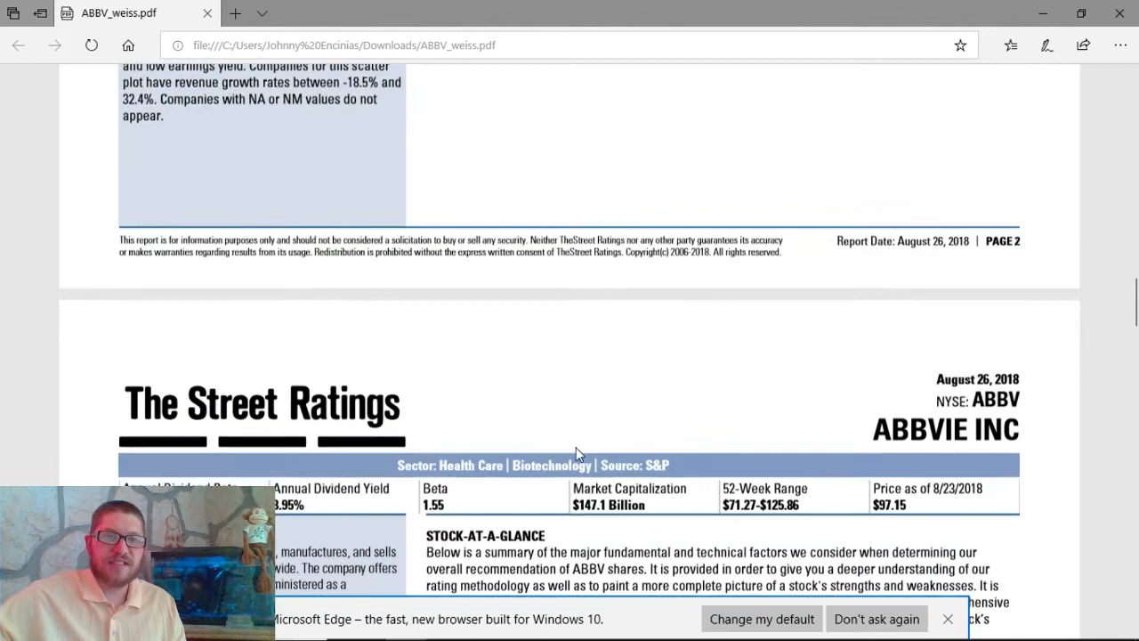
scroll(down, 3)
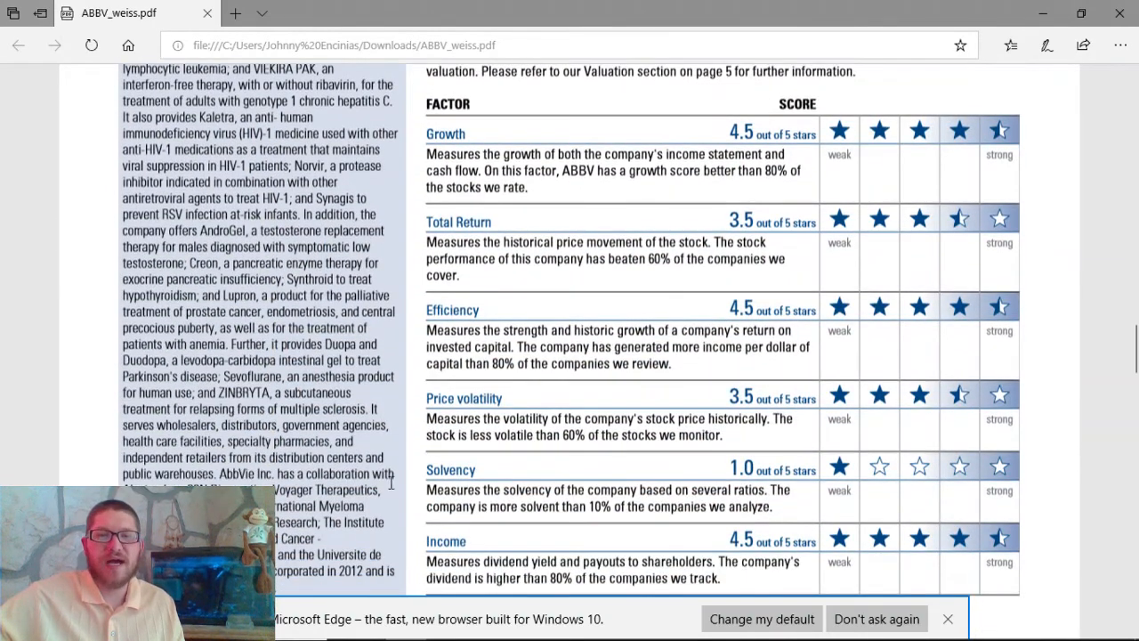
mouse_move(277, 436)
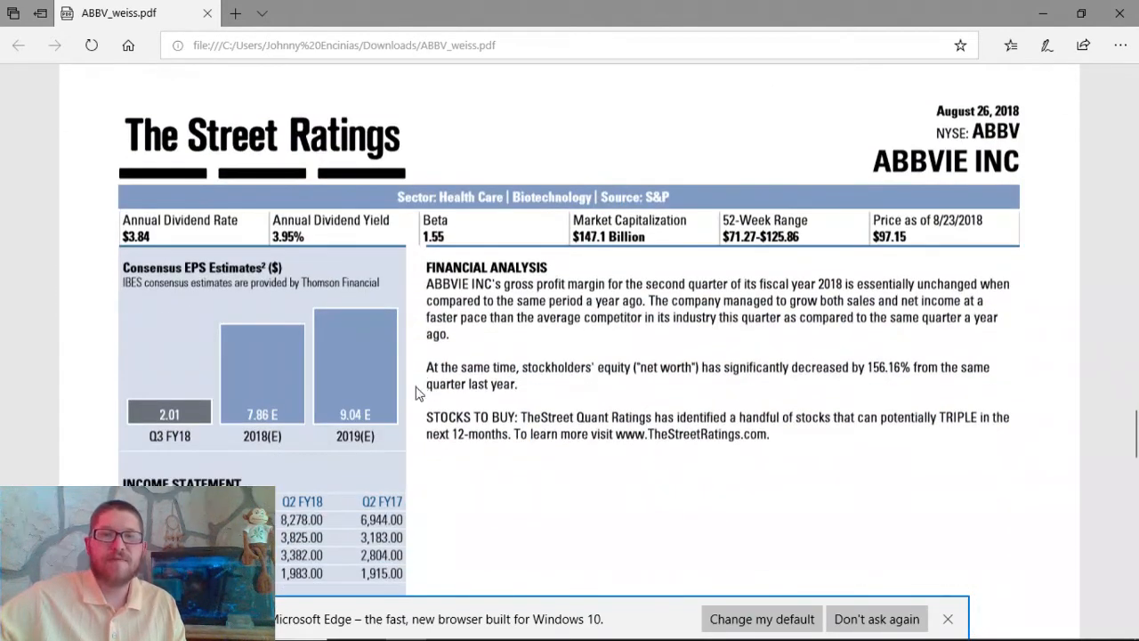
scroll(down, 3)
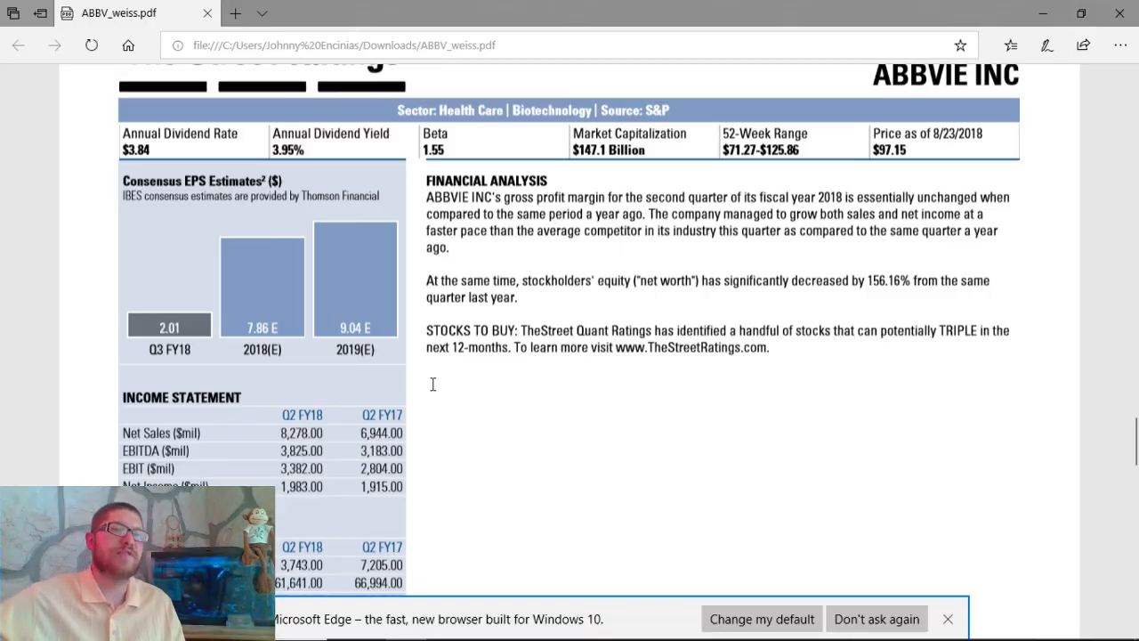
scroll(down, 3)
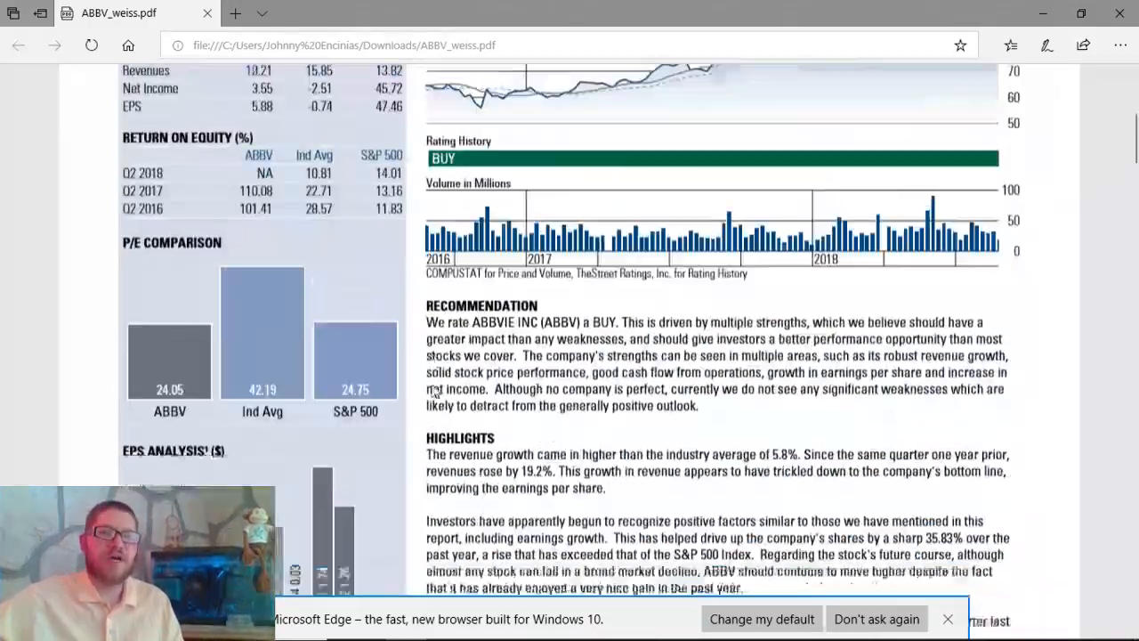
scroll(up, 3)
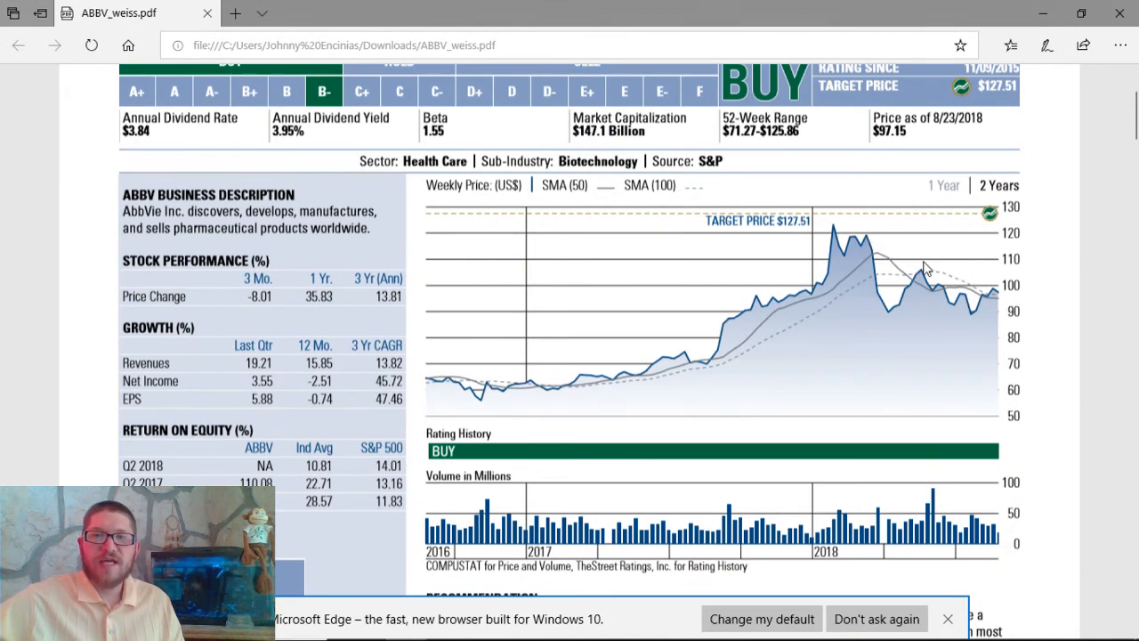
mouse_move(897, 313)
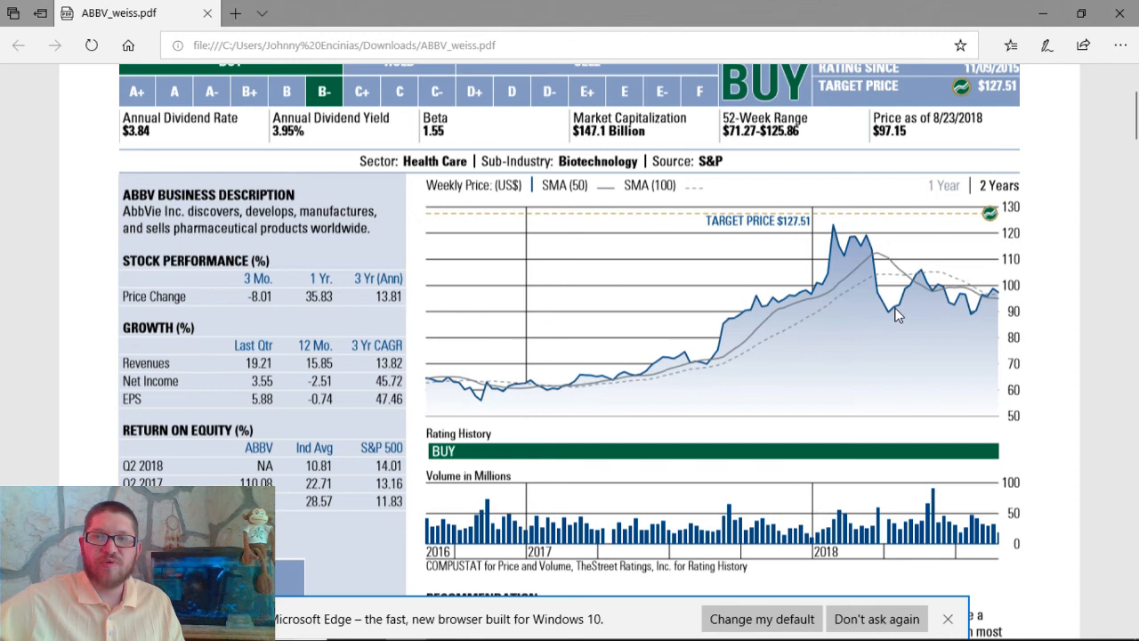
mouse_move(837, 235)
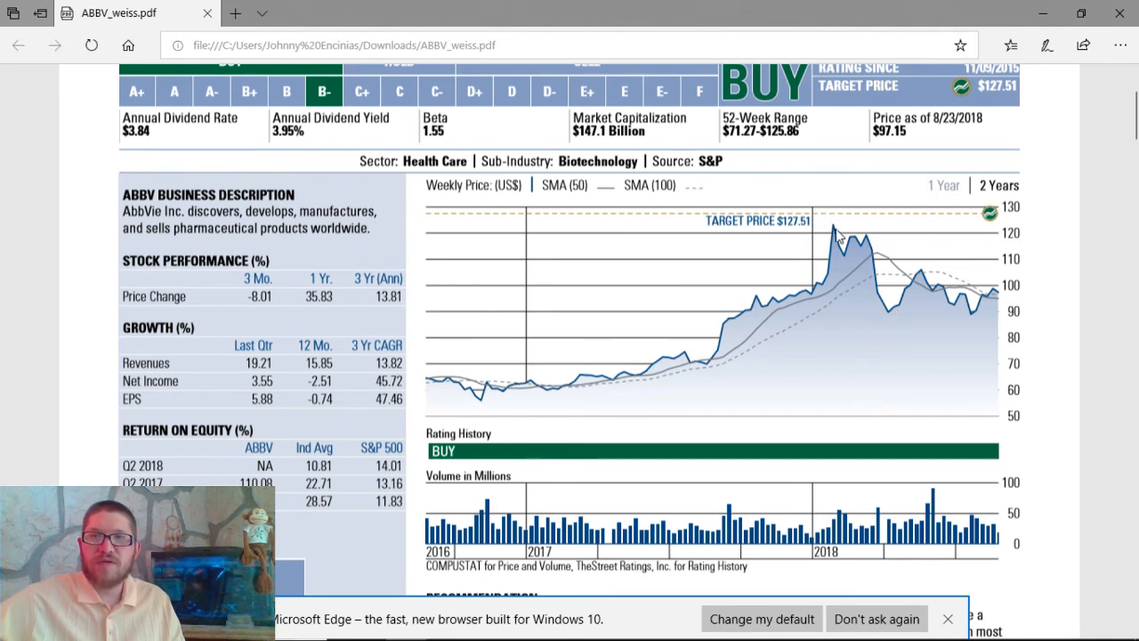
mouse_move(908, 318)
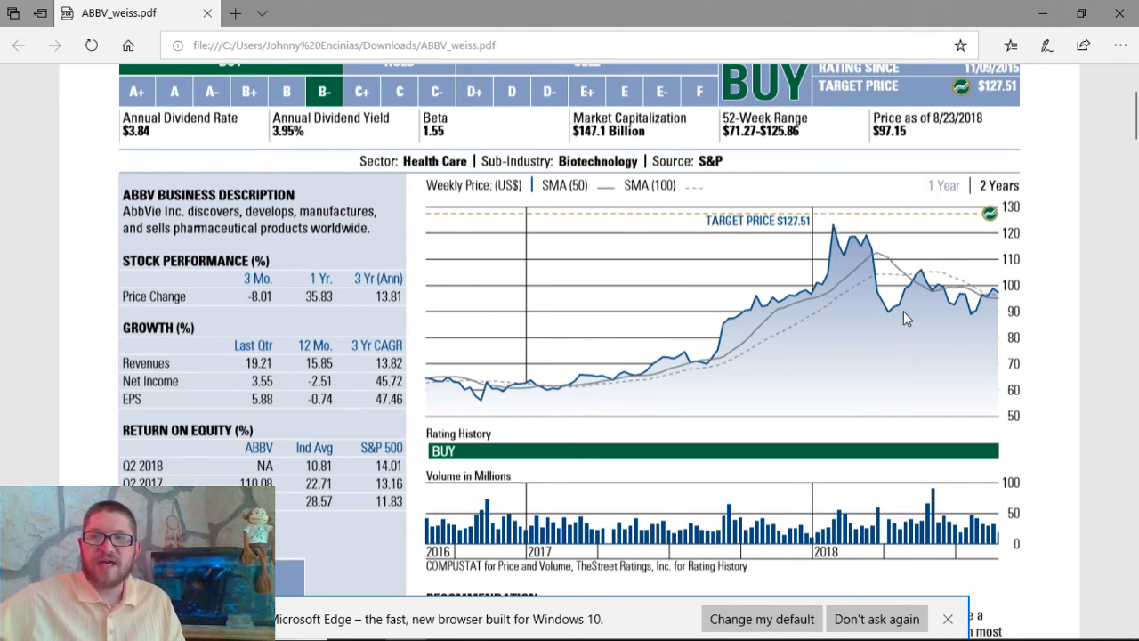
mouse_move(900, 316)
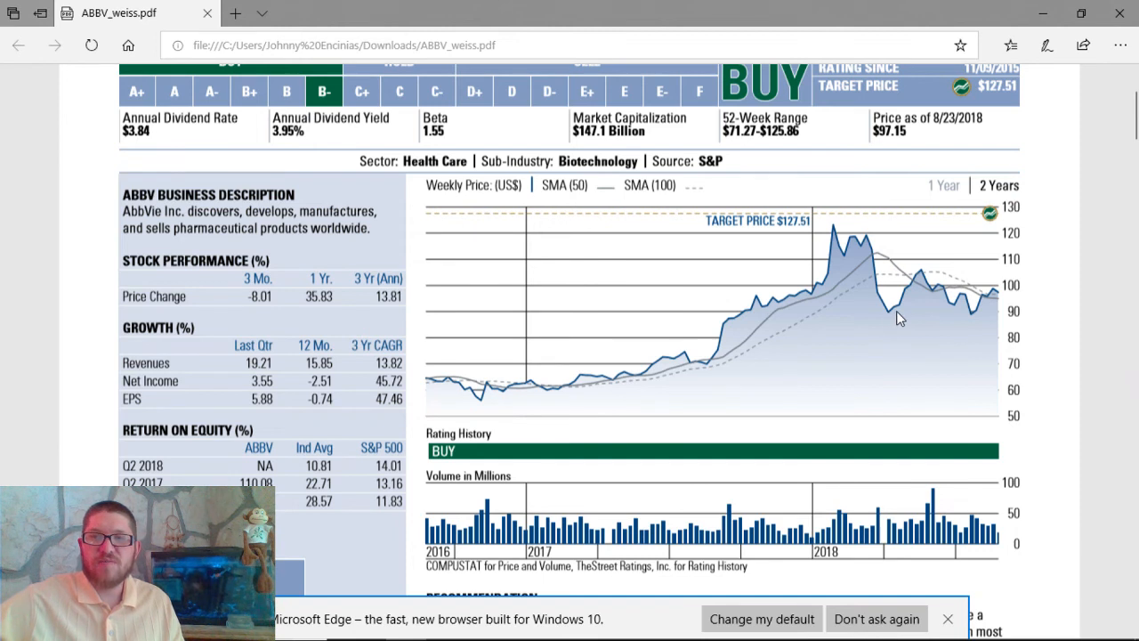
mouse_move(1040, 346)
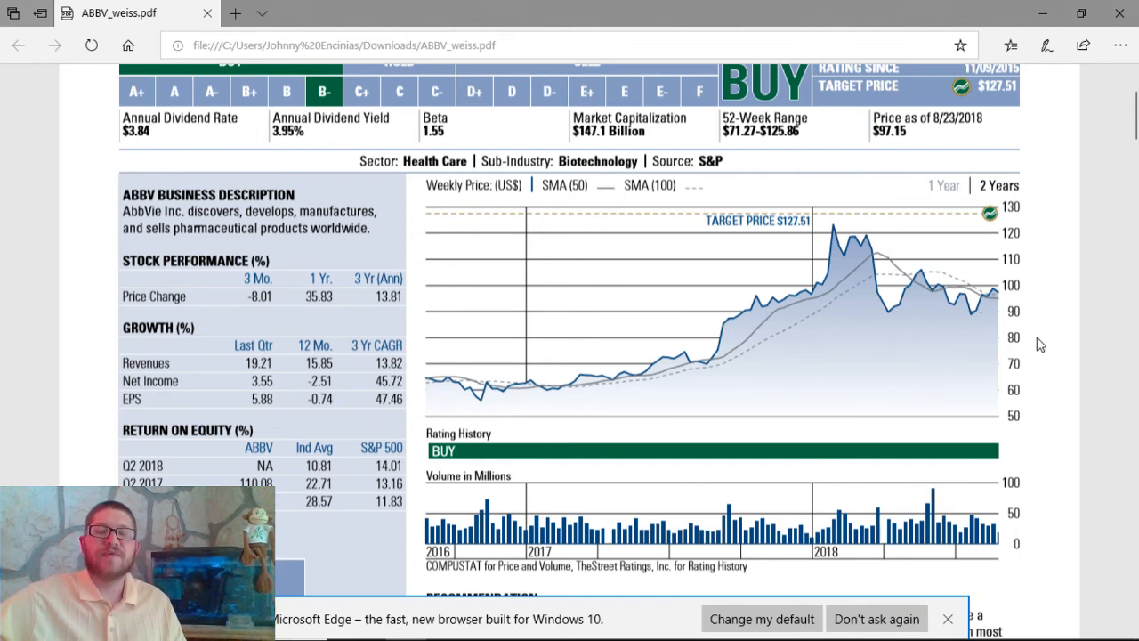
mouse_move(1058, 324)
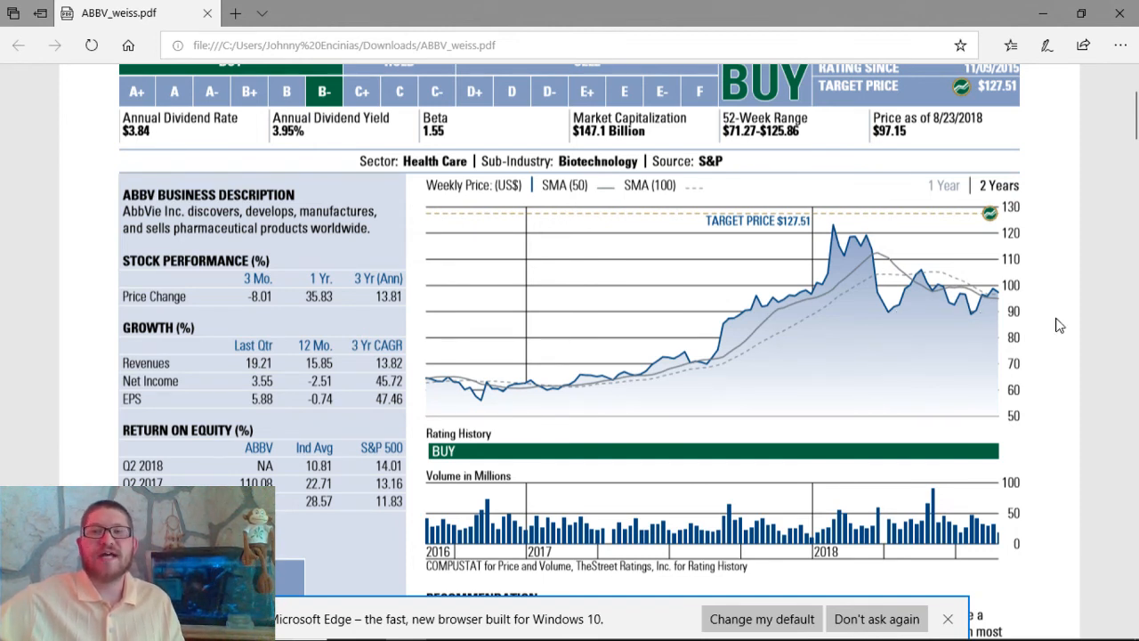
mouse_move(893, 238)
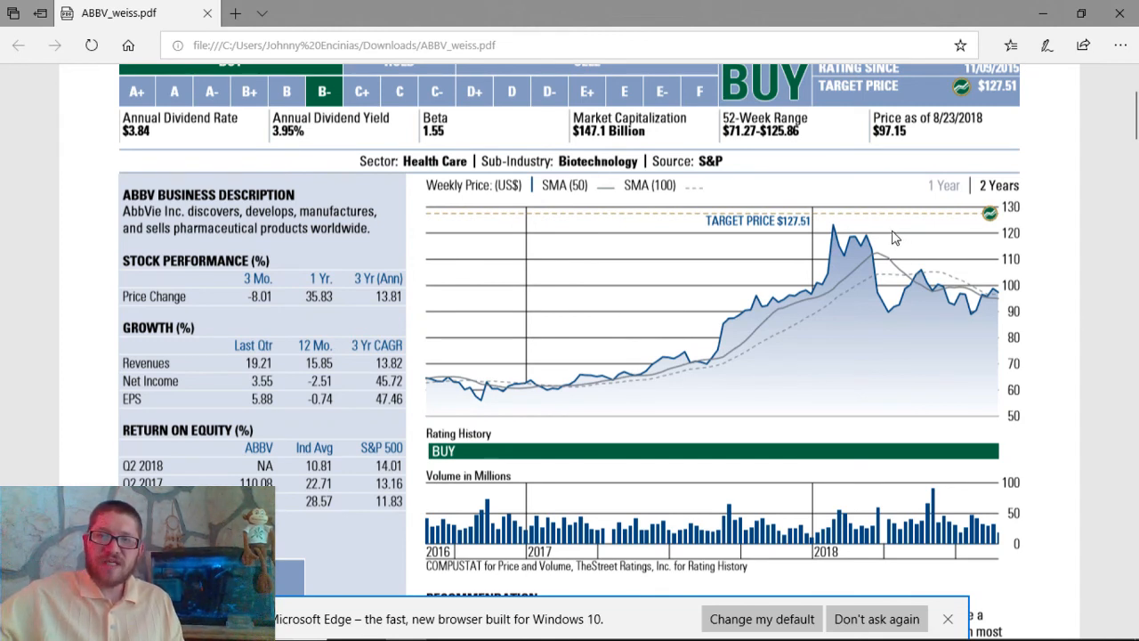
mouse_move(943, 459)
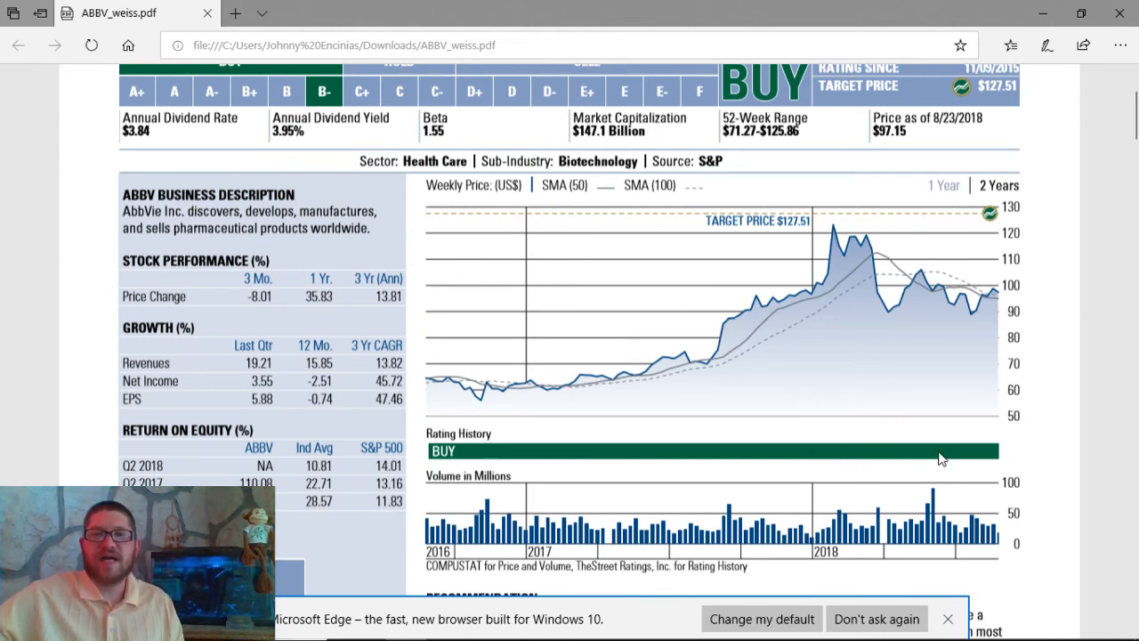
mouse_move(976, 479)
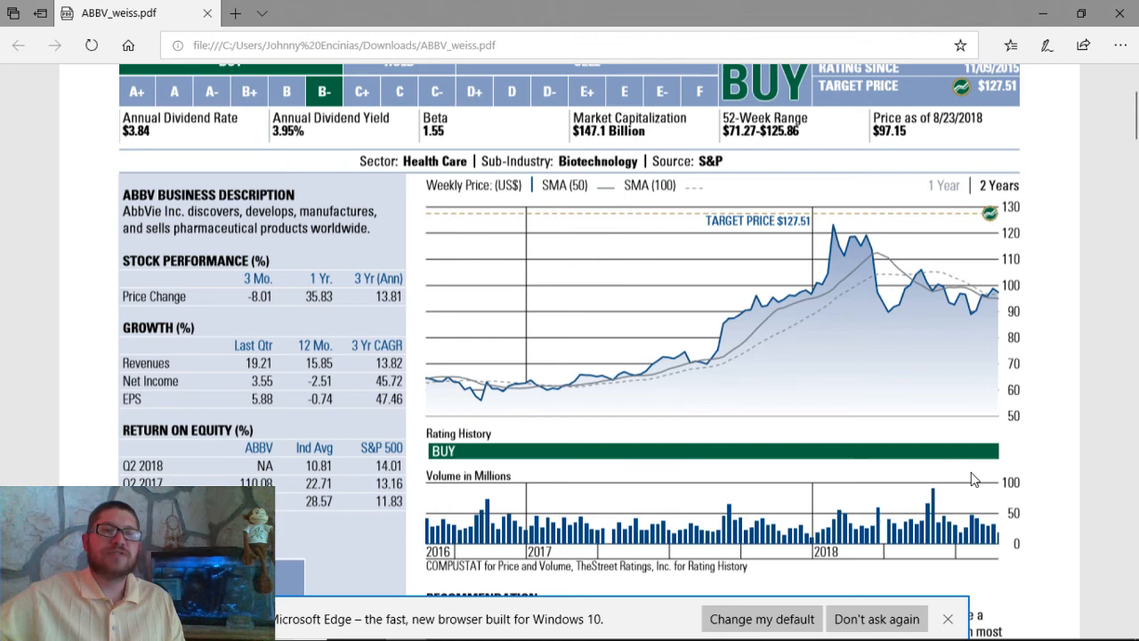